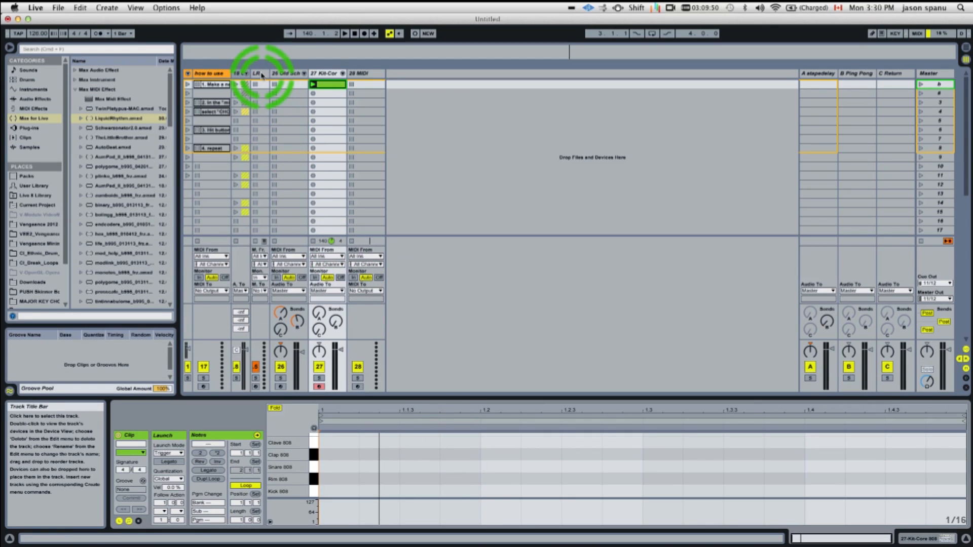
- Drop LiquidRhythm.amxd from the Max for Live browser onto the LR MIDI track
click(256, 73)
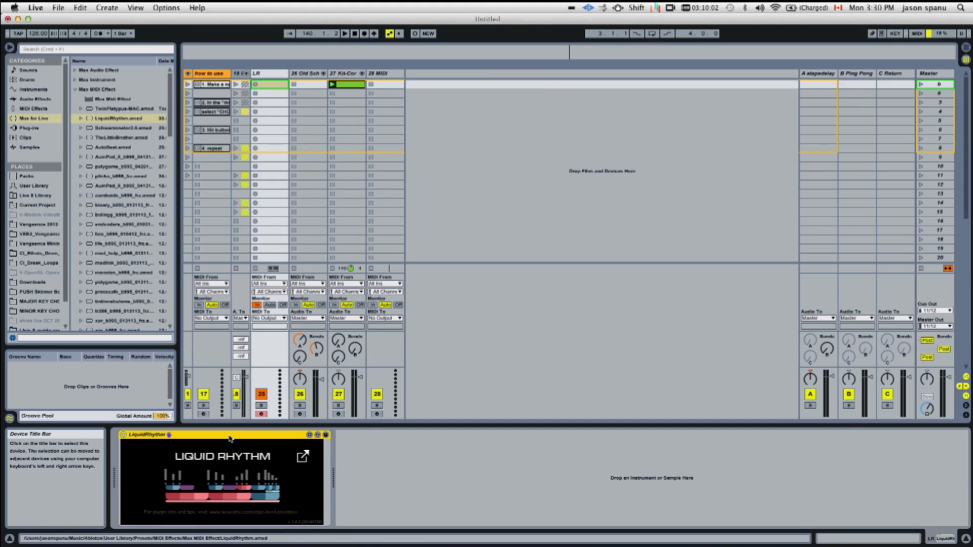
click(230, 439)
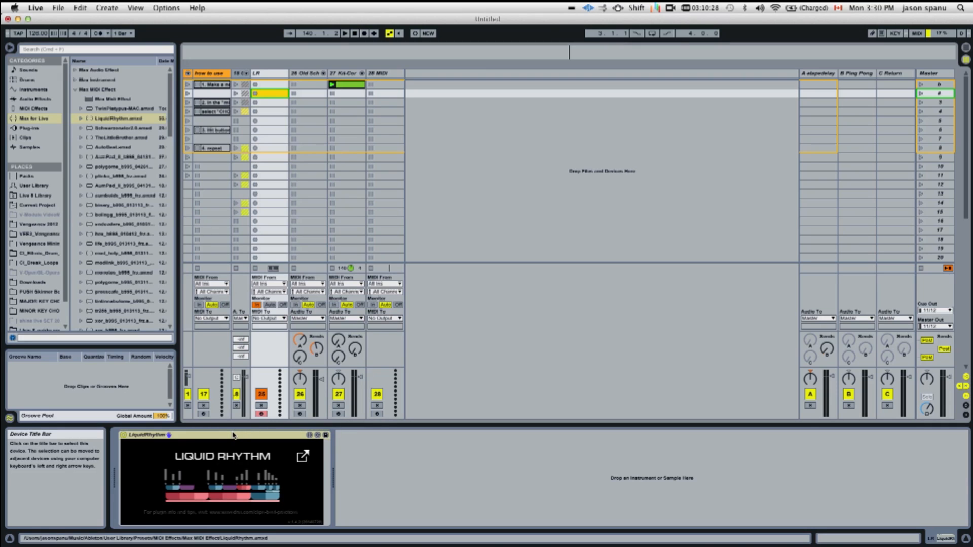
click(233, 435)
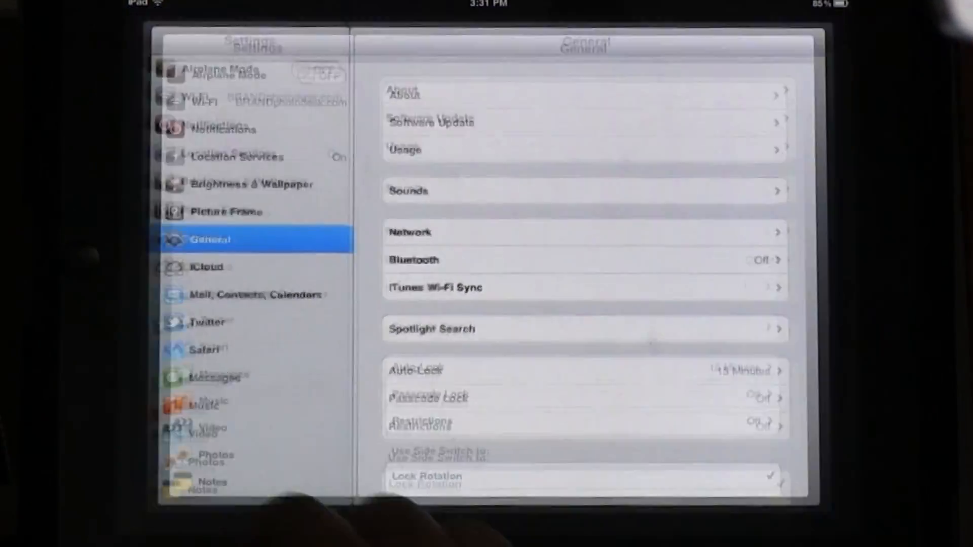
- Launch Lemur and check in Project settings that the Liquid Rhythm project is loaded
key(home)
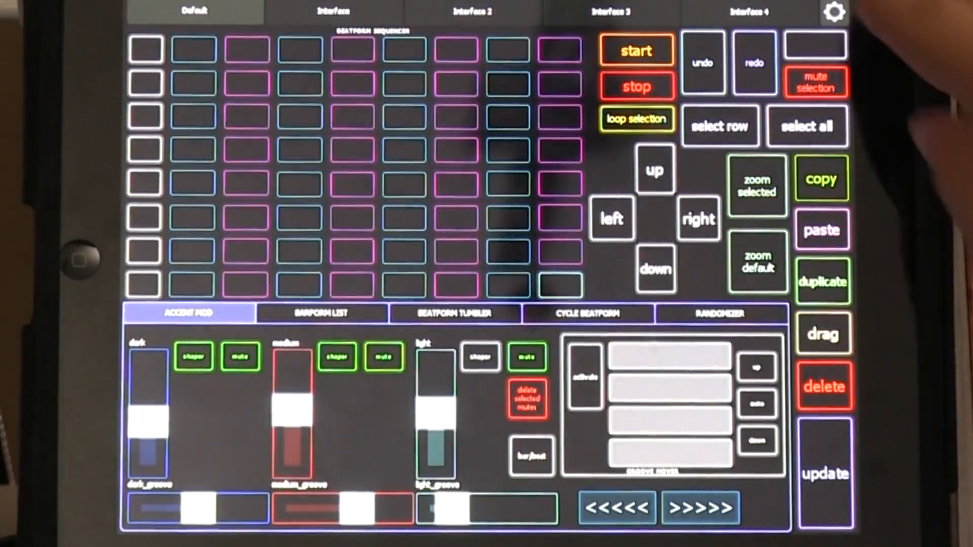
click(834, 12)
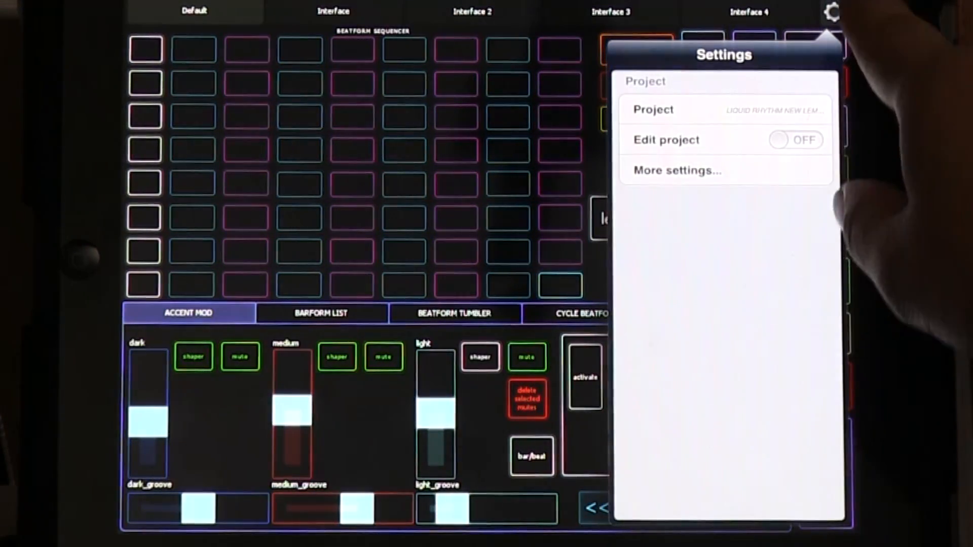
click(676, 170)
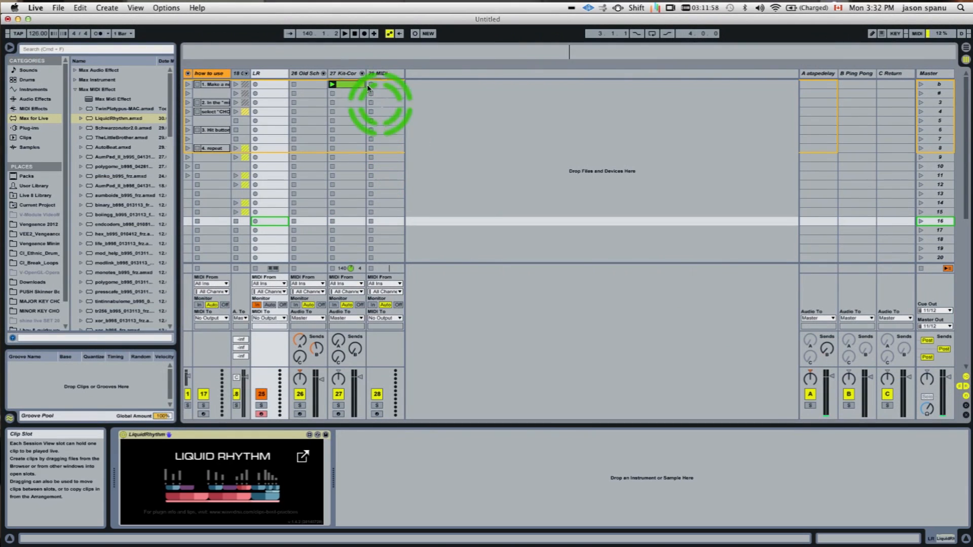
- Open the Kit-Core clip in Liquid Rhythm and reveal the Options MIDI mapping menu
click(347, 84)
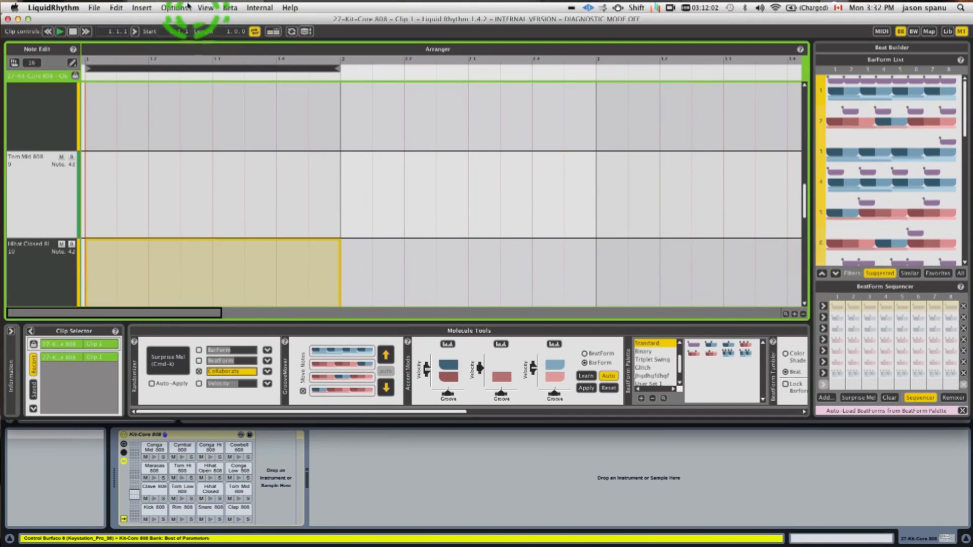
click(174, 7)
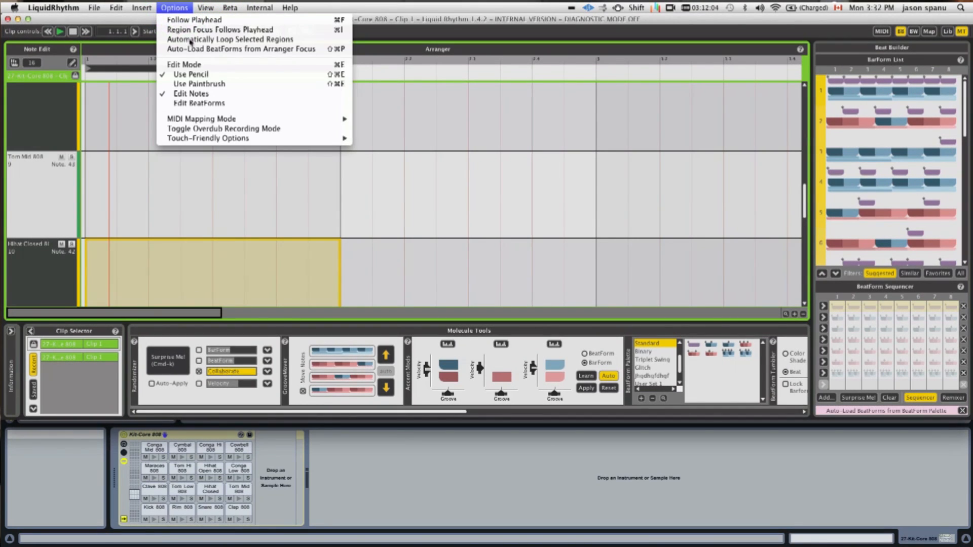
mouse_move(201, 118)
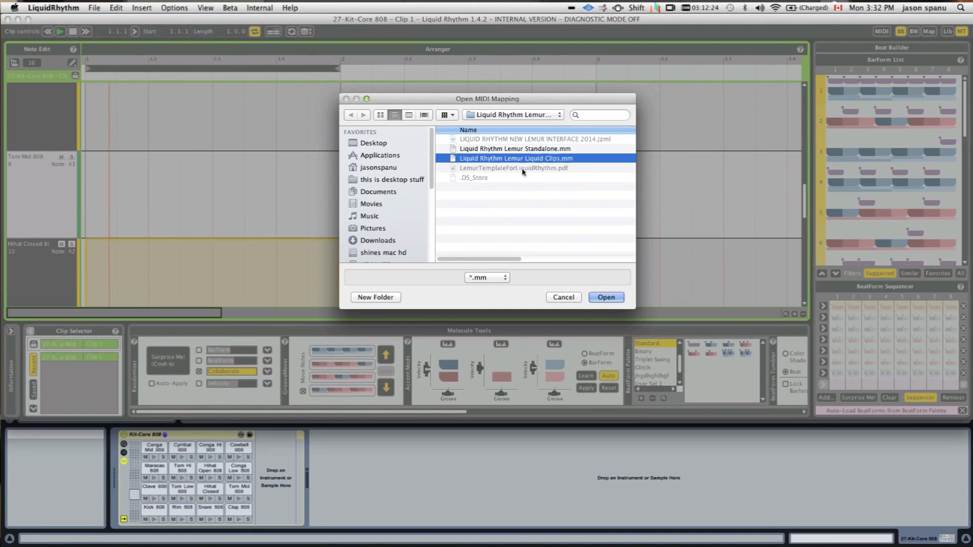
- Load Liquid Rhythm Lemur Liquid Clips.mm and toggle MIDI map mode to inspect mapped widgets
click(604, 297)
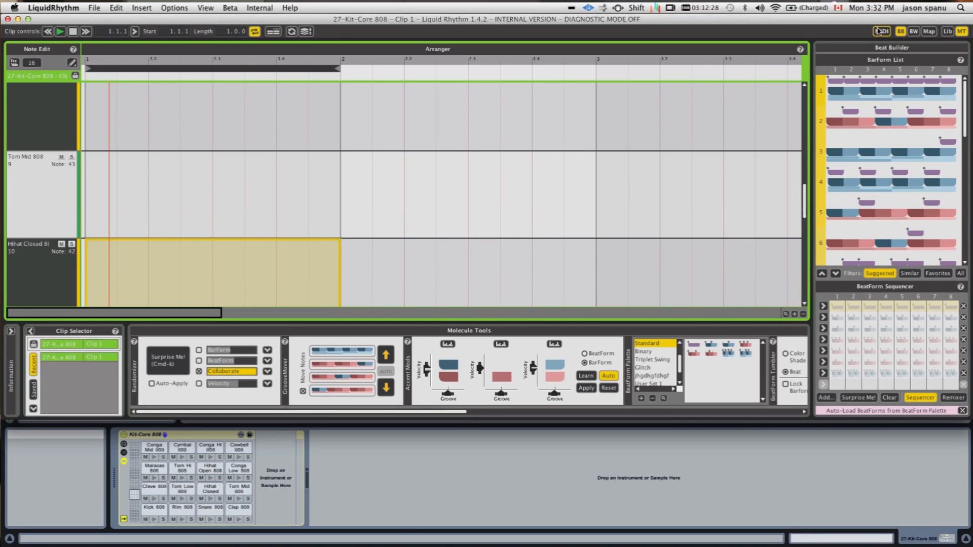
click(881, 31)
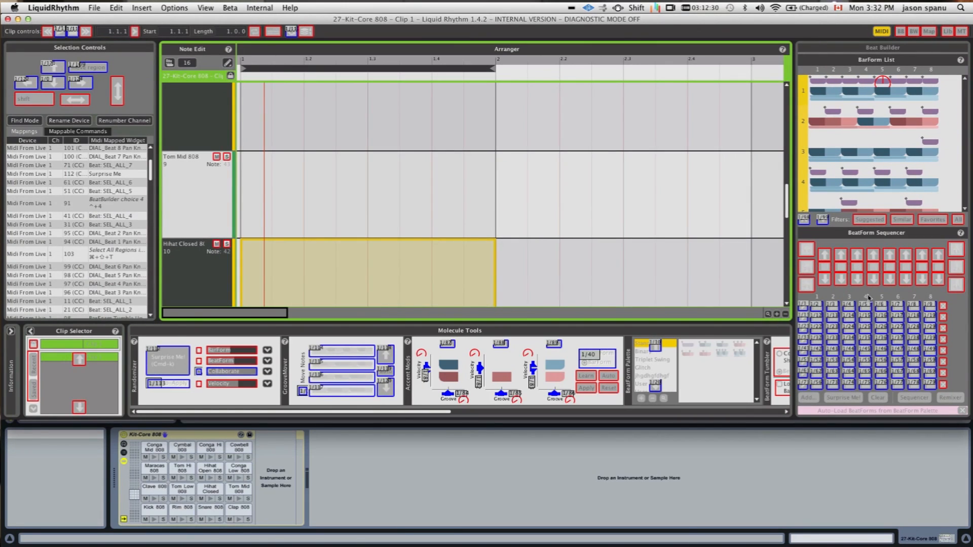
click(226, 377)
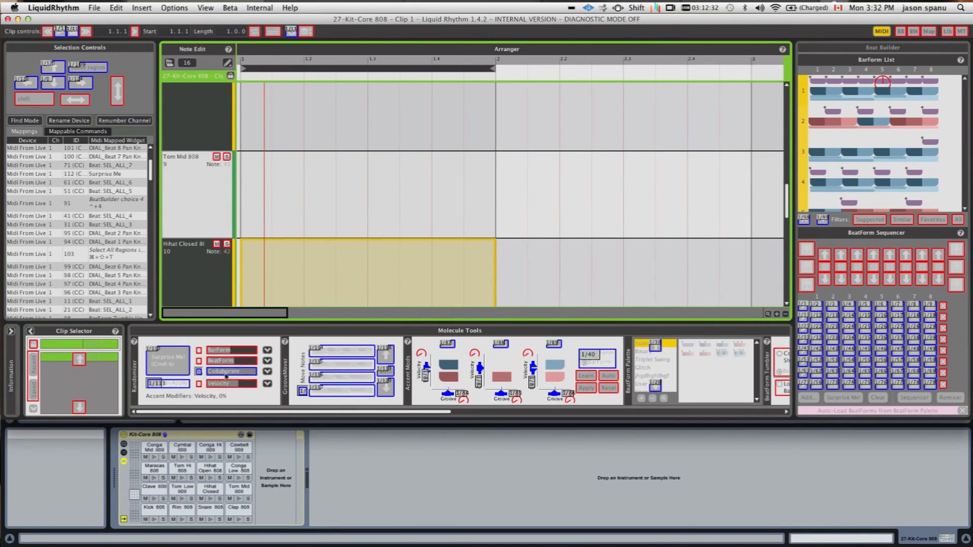
click(881, 31)
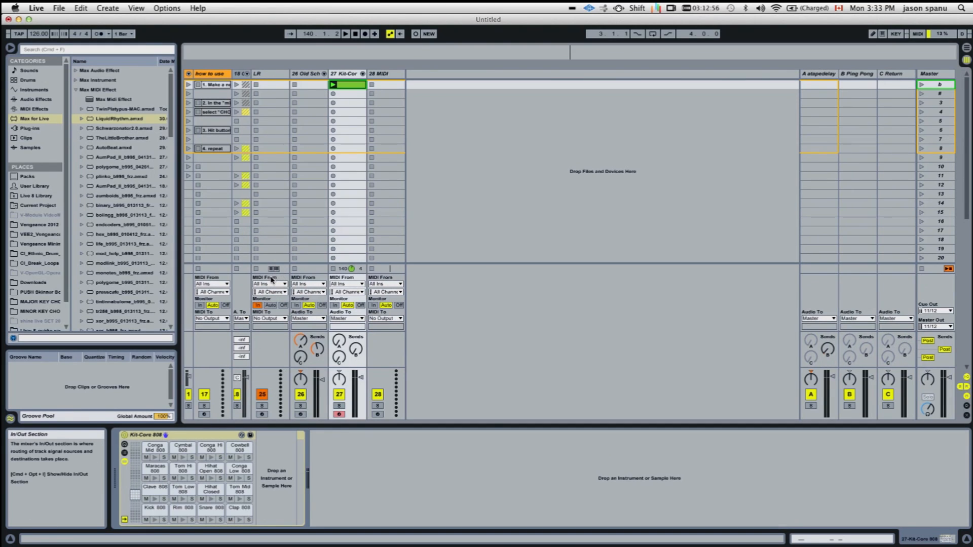
- Verify the LR track's MIDI From and arm settings, then launch the Kit-Core 808 clip
click(270, 316)
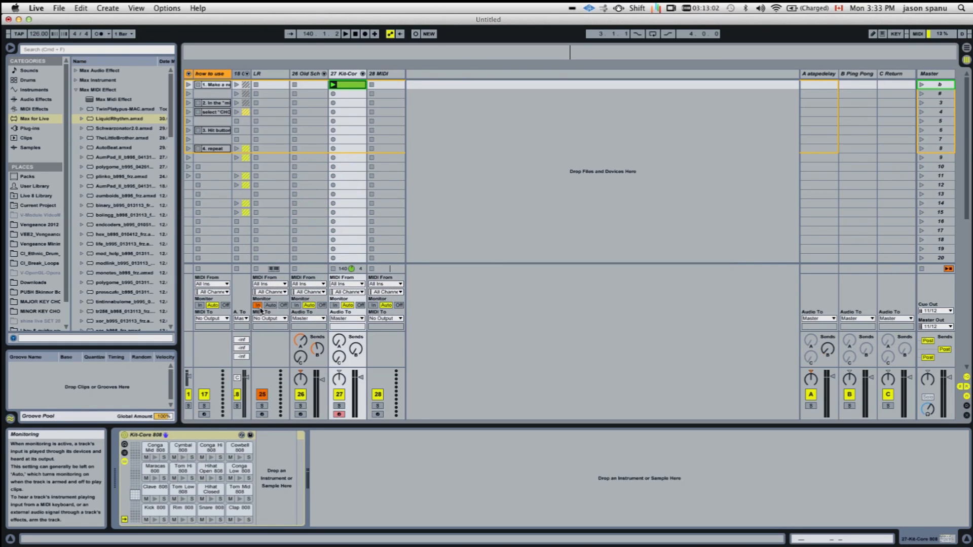
key(tab)
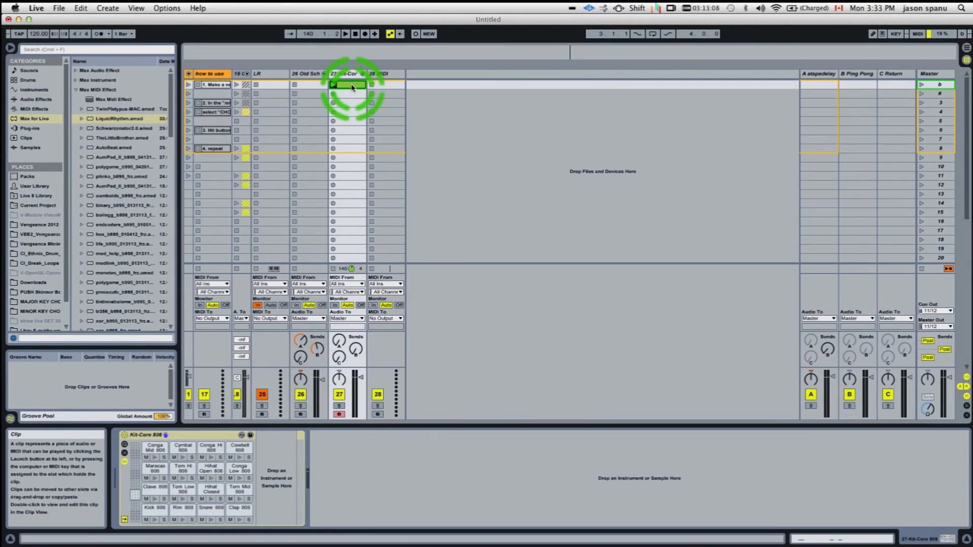
click(334, 84)
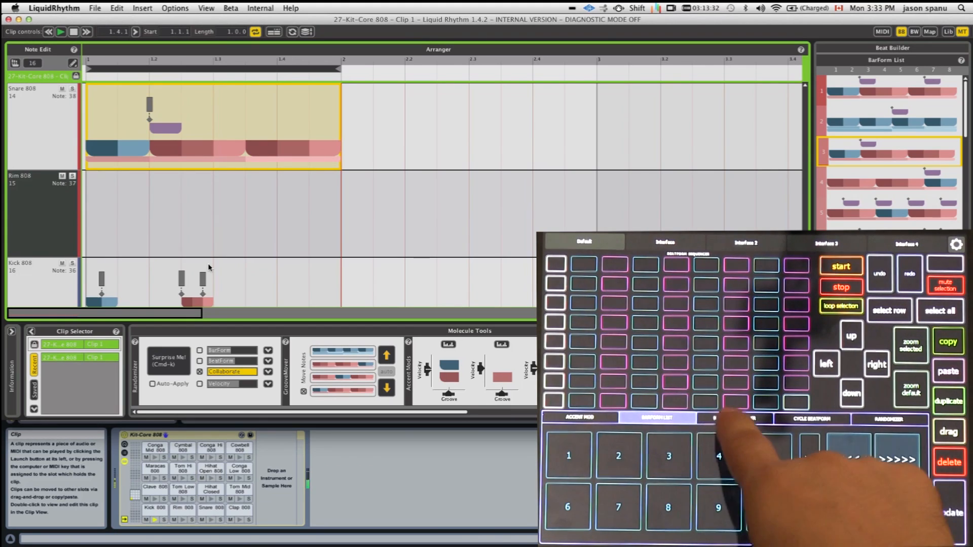
- Apply a numbered barform from the Lemur BARFORM LIST page to the Kick 808 lane
click(811, 418)
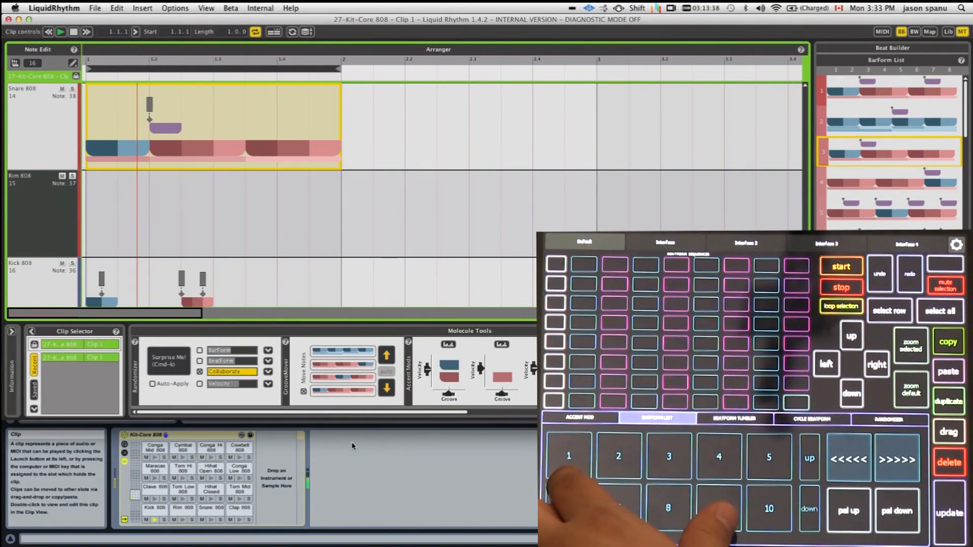
click(668, 457)
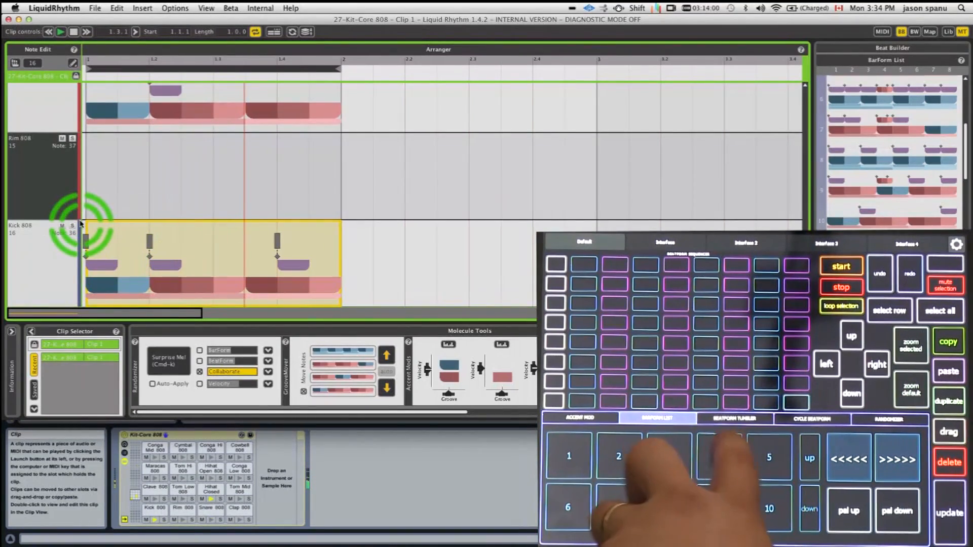
- Cycle the Kick 808 lane through alternative beatforms with the <<<<< and >>>>> pads, ending on the Randomizer page
click(735, 419)
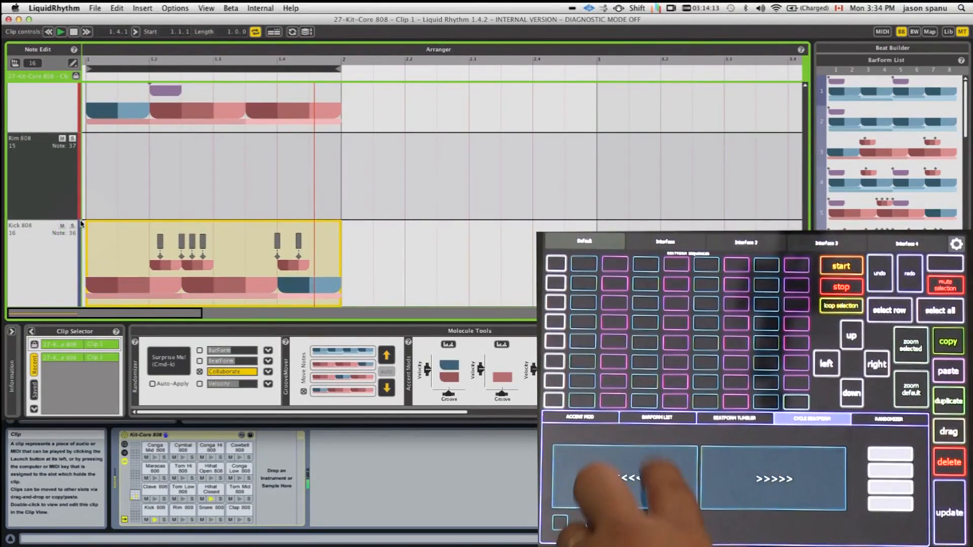
click(629, 479)
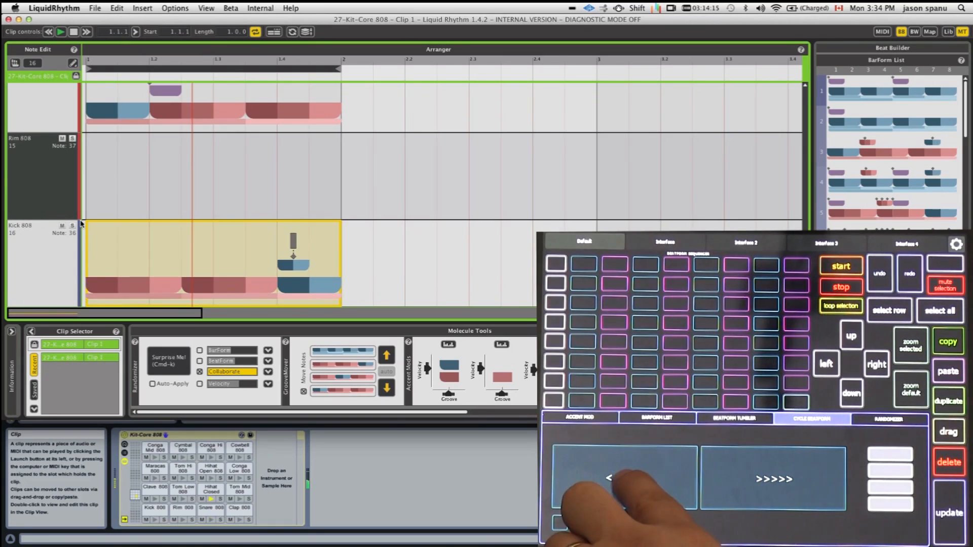
click(624, 480)
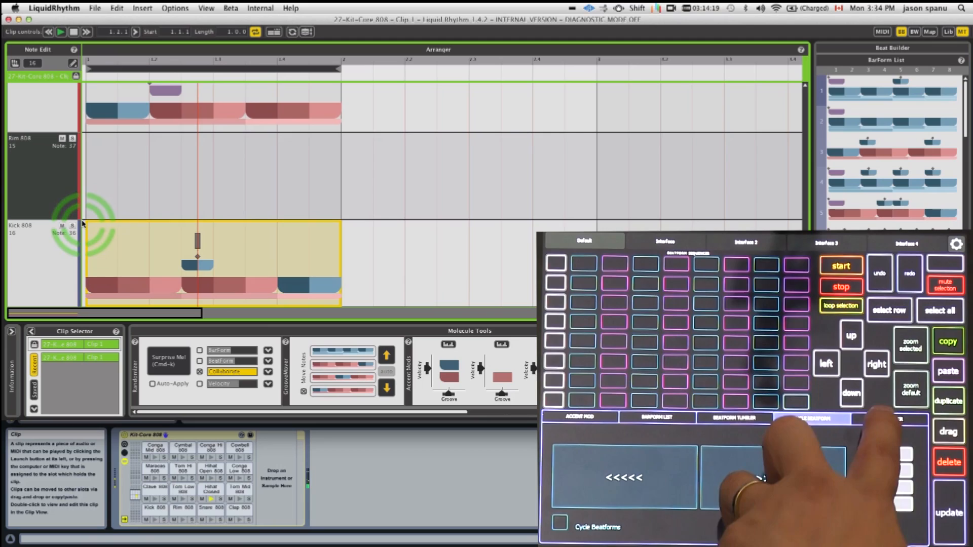
click(889, 419)
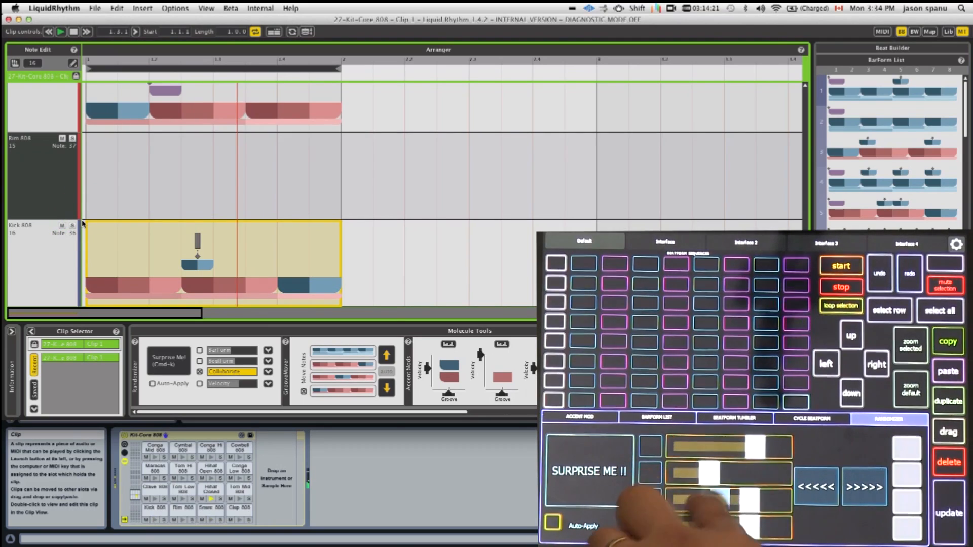